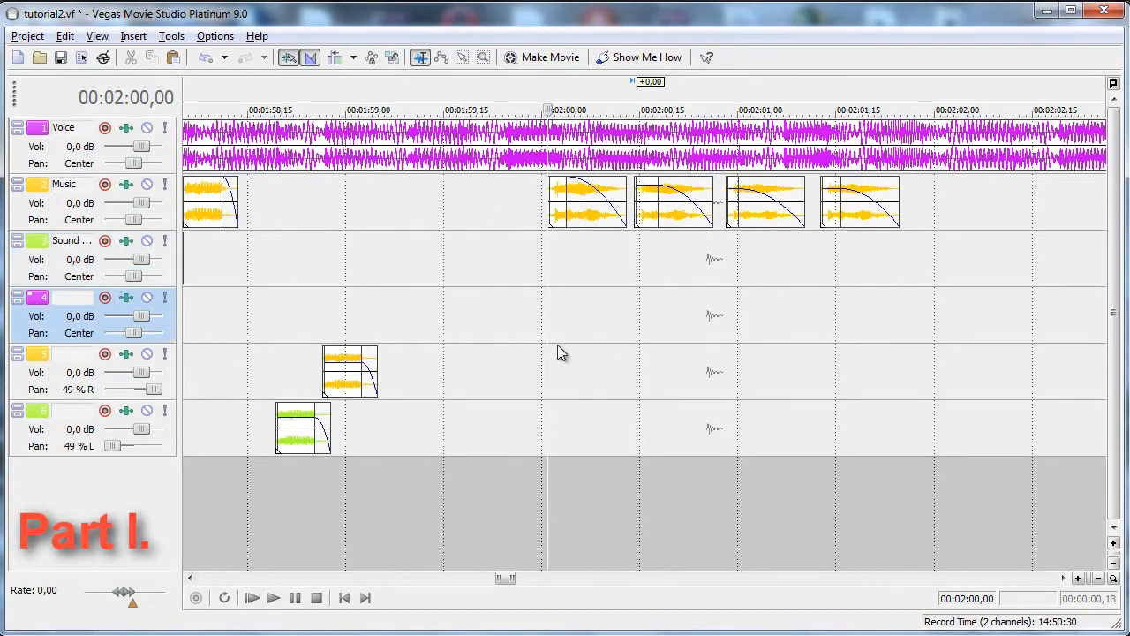
pyautogui.moveTo(565, 357)
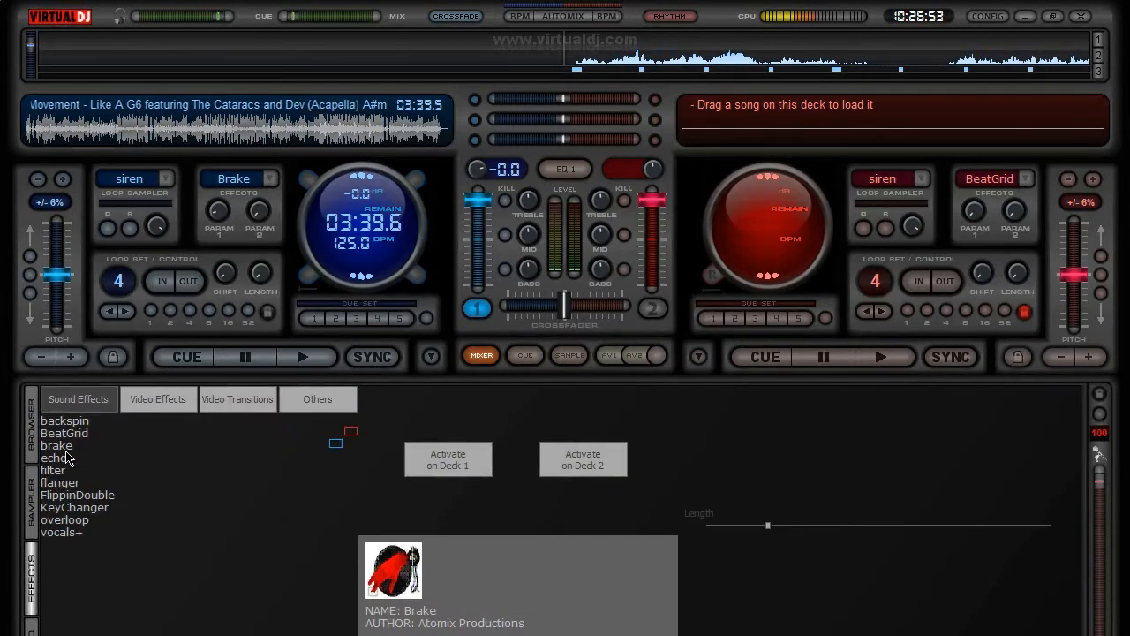
# Choose the Brake effect and play the G6 acapella on the first deck
pyautogui.click(56, 445)
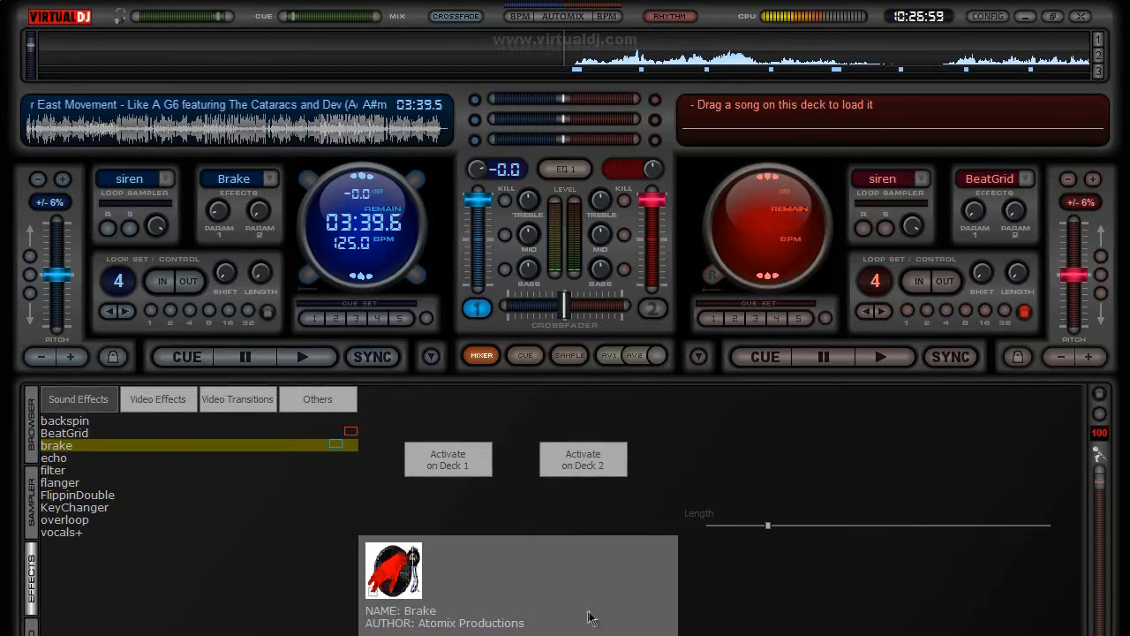
pyautogui.moveTo(120, 233)
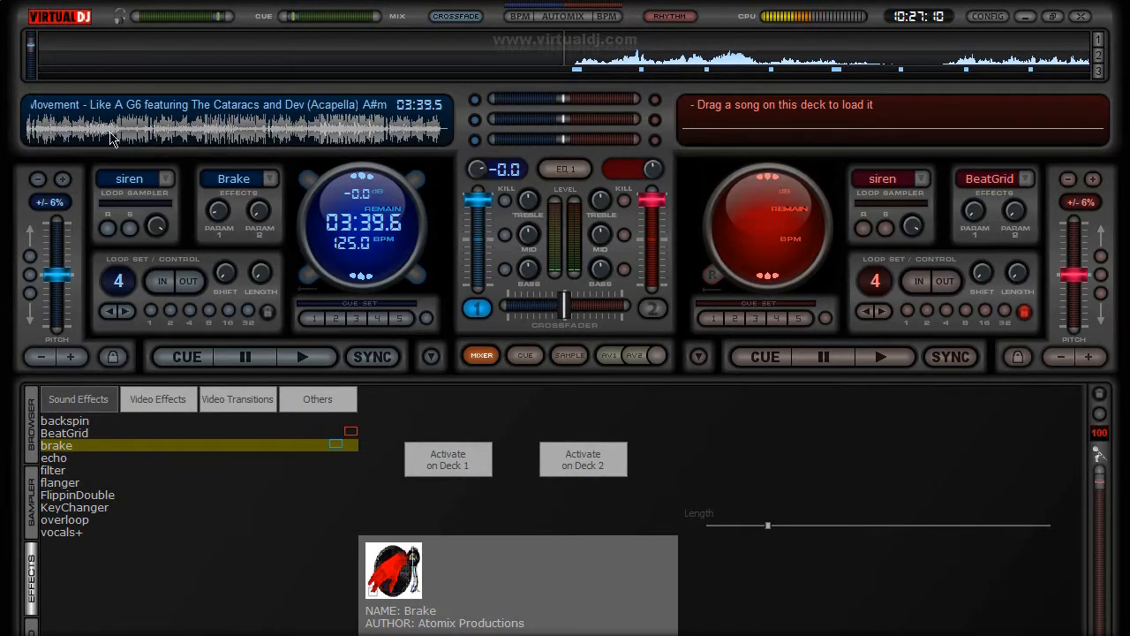
pyautogui.click(307, 357)
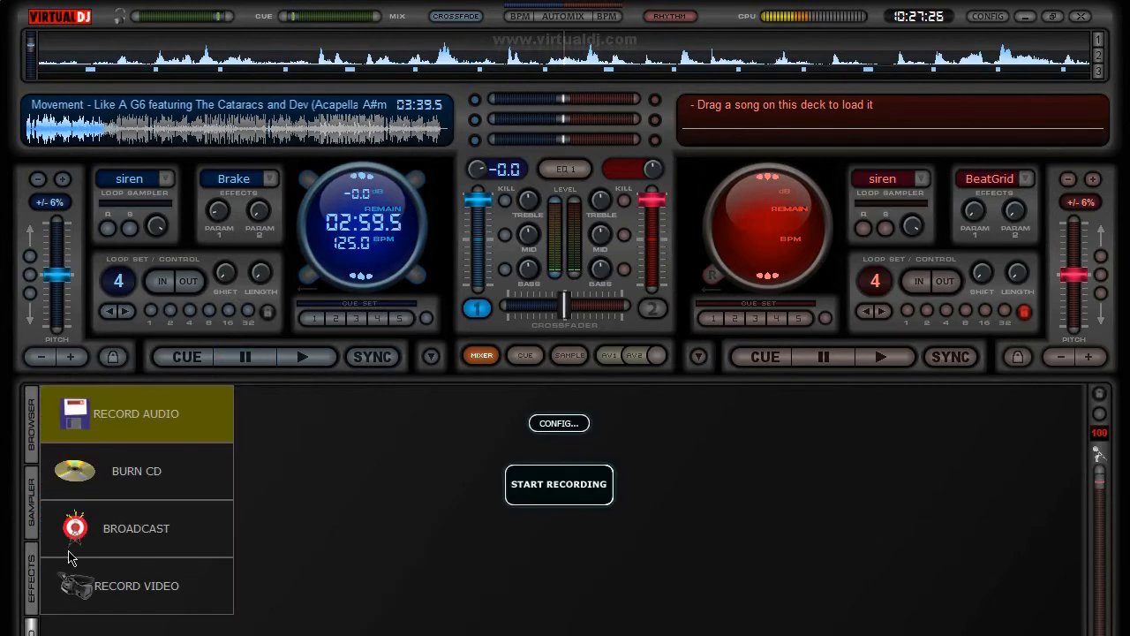
# Configure recording to the MP3 file and start capturing the audio output
pyautogui.click(558, 423)
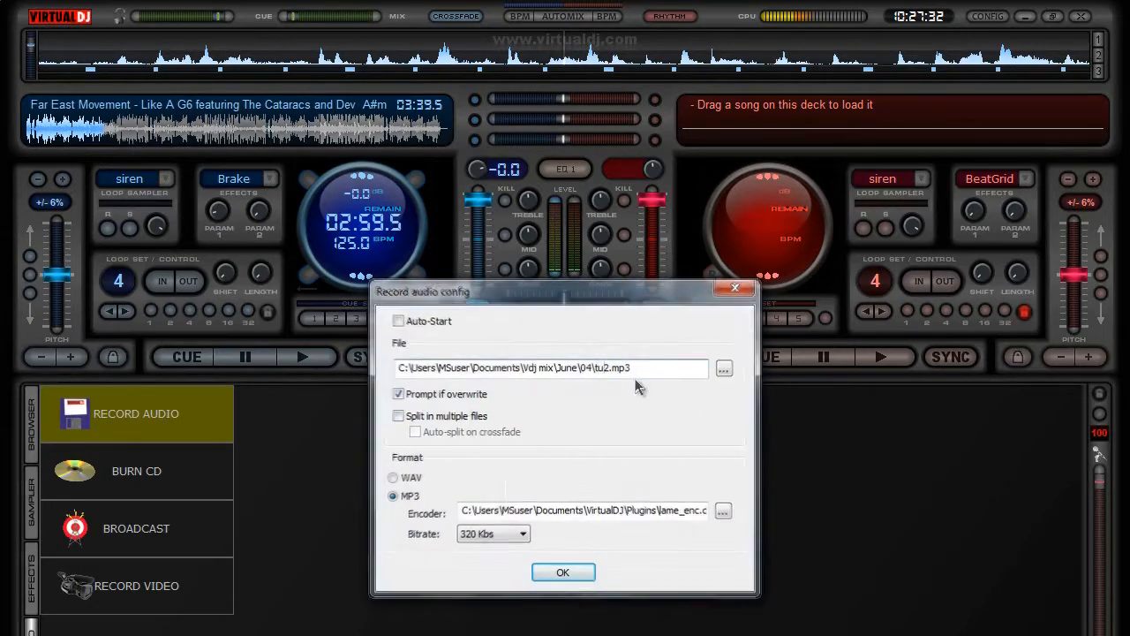
pyautogui.click(561, 572)
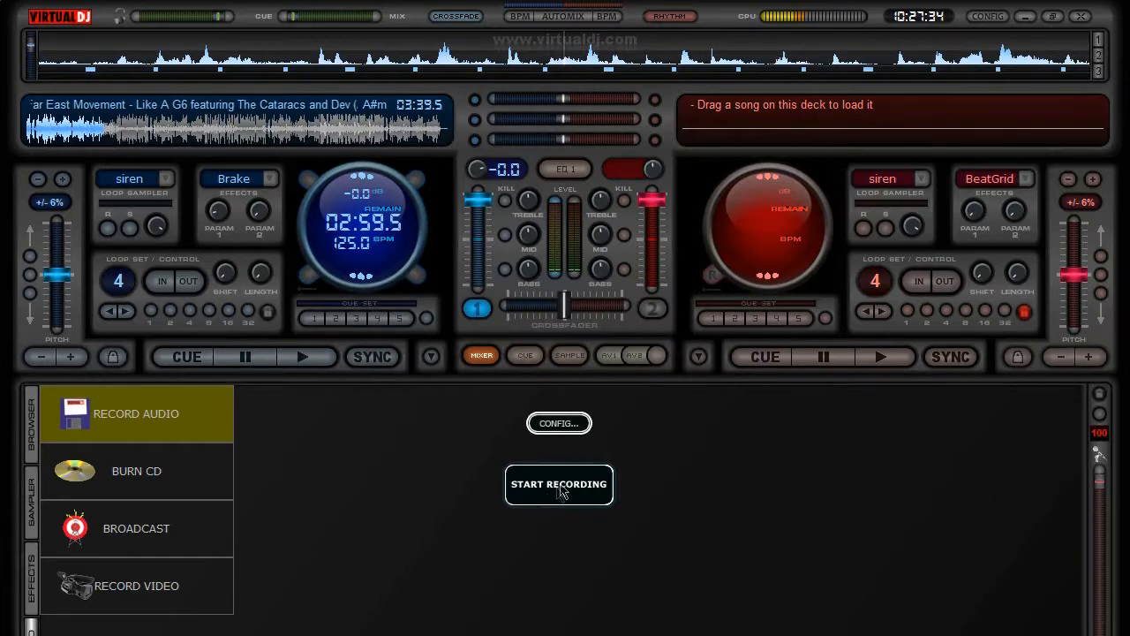
pyautogui.click(32, 579)
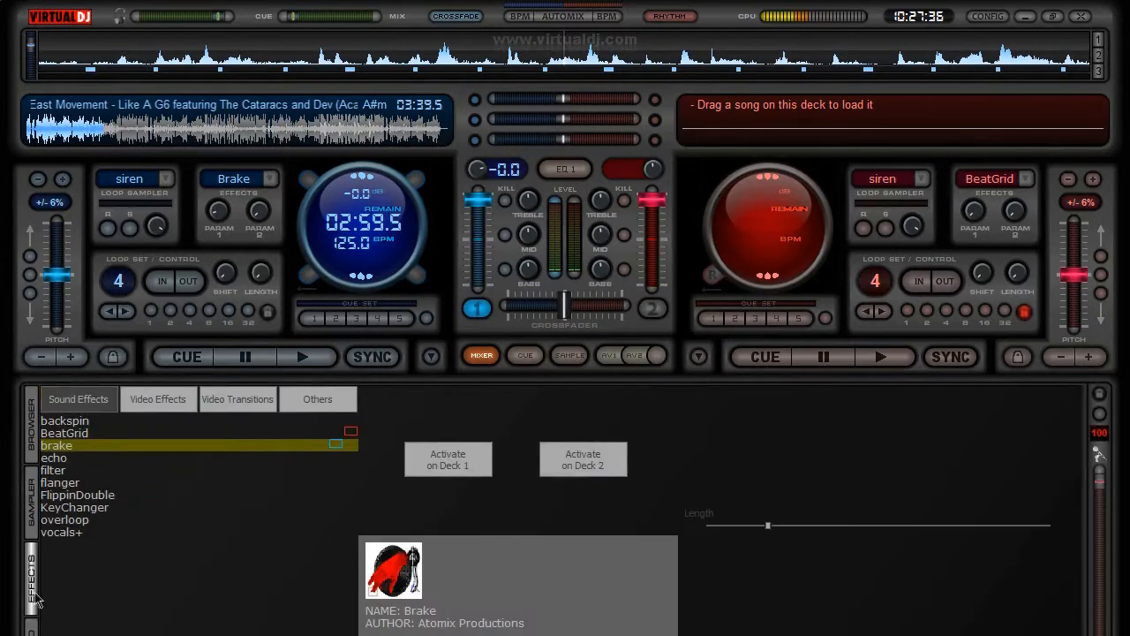
# Play the acapella on the first deck so the Brake effect is recorded
pyautogui.click(308, 357)
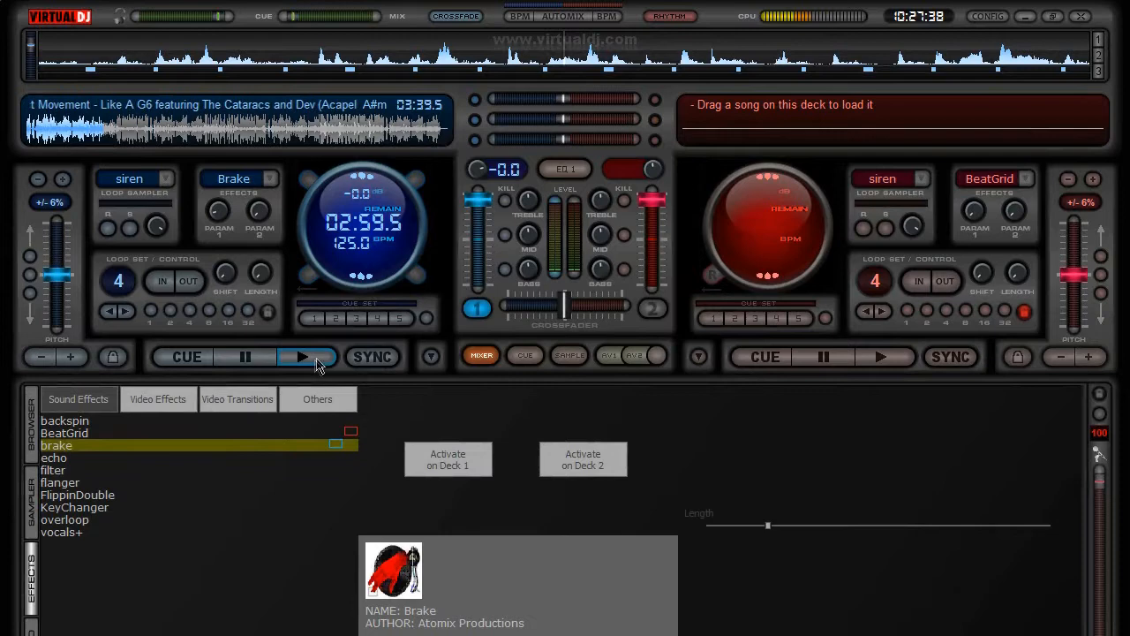
pyautogui.click(307, 356)
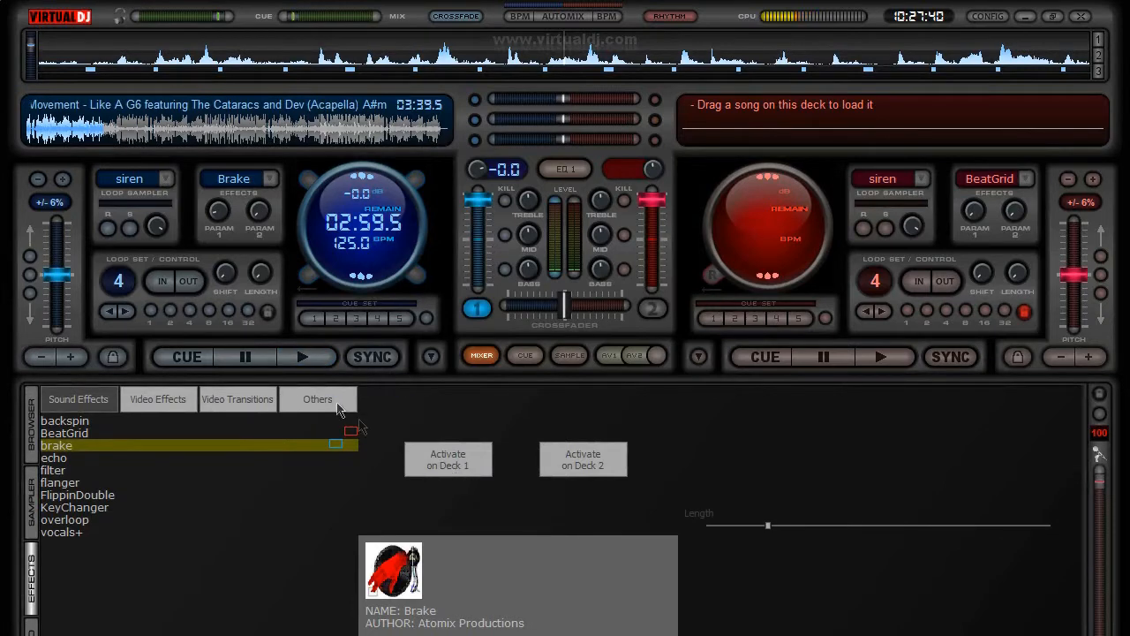
pyautogui.click(307, 357)
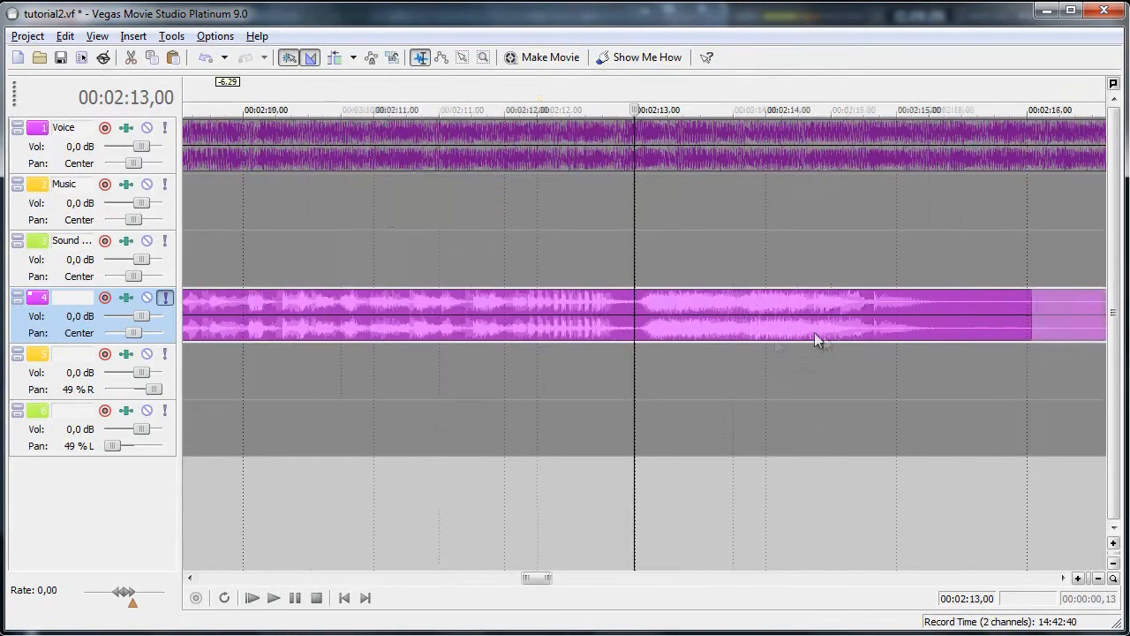
# Move the recorded vocal clip onto track 6 at 00:02:00 and trim its right edge
pyautogui.click(272, 597)
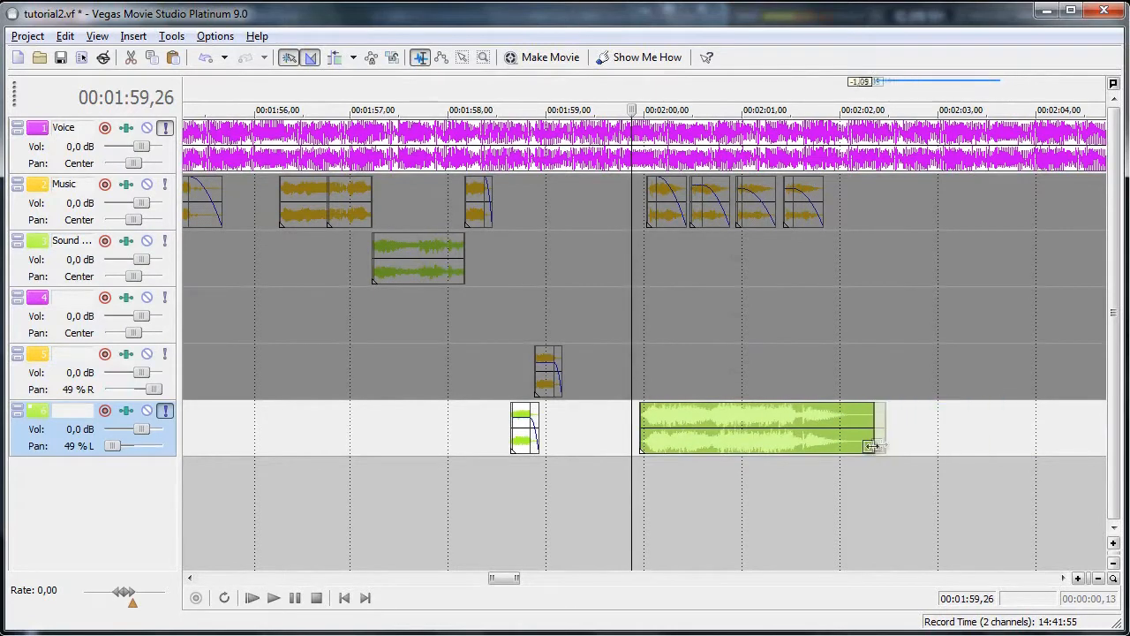
pyautogui.click(272, 596)
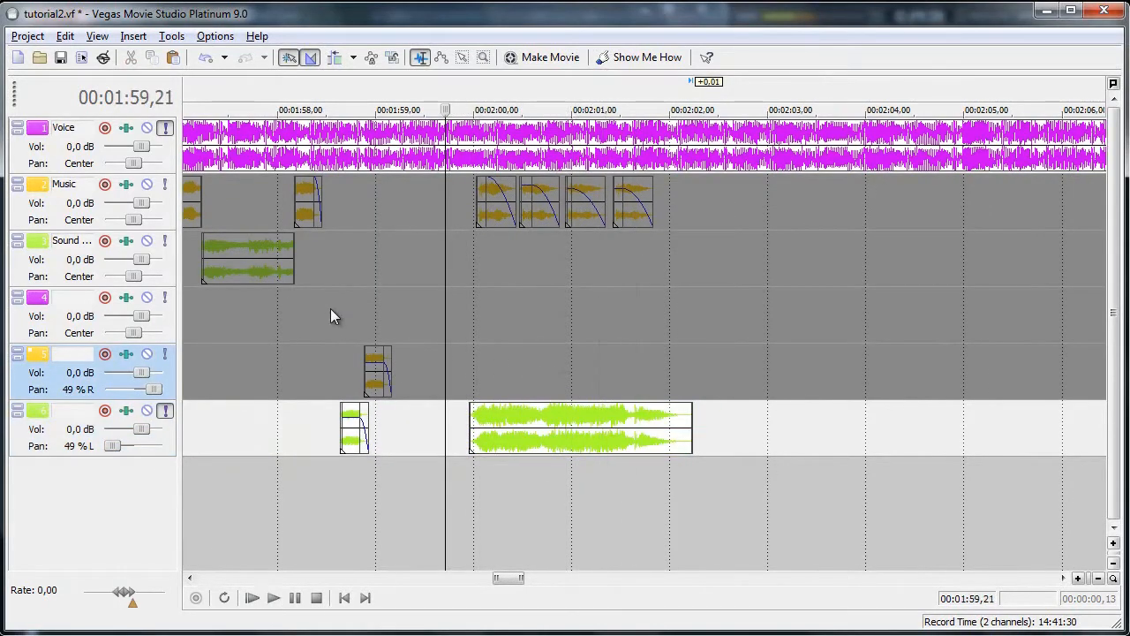
pyautogui.click(272, 597)
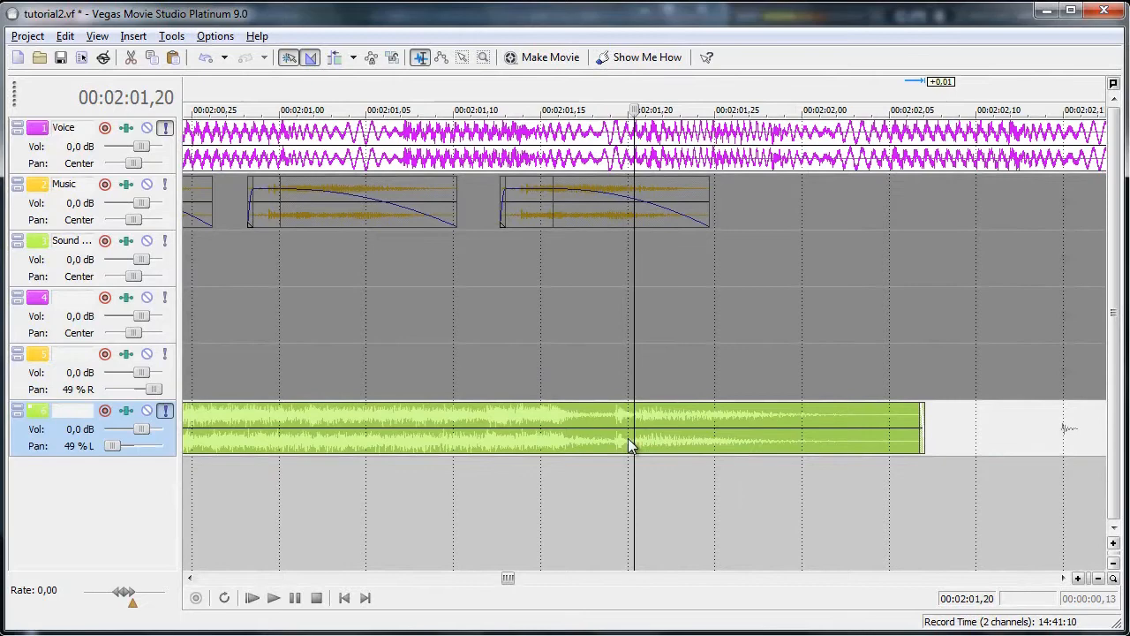
# Name the clip's take lu2, enable Normalize, and adjust the fade at its cut
pyautogui.rightClick(632, 441)
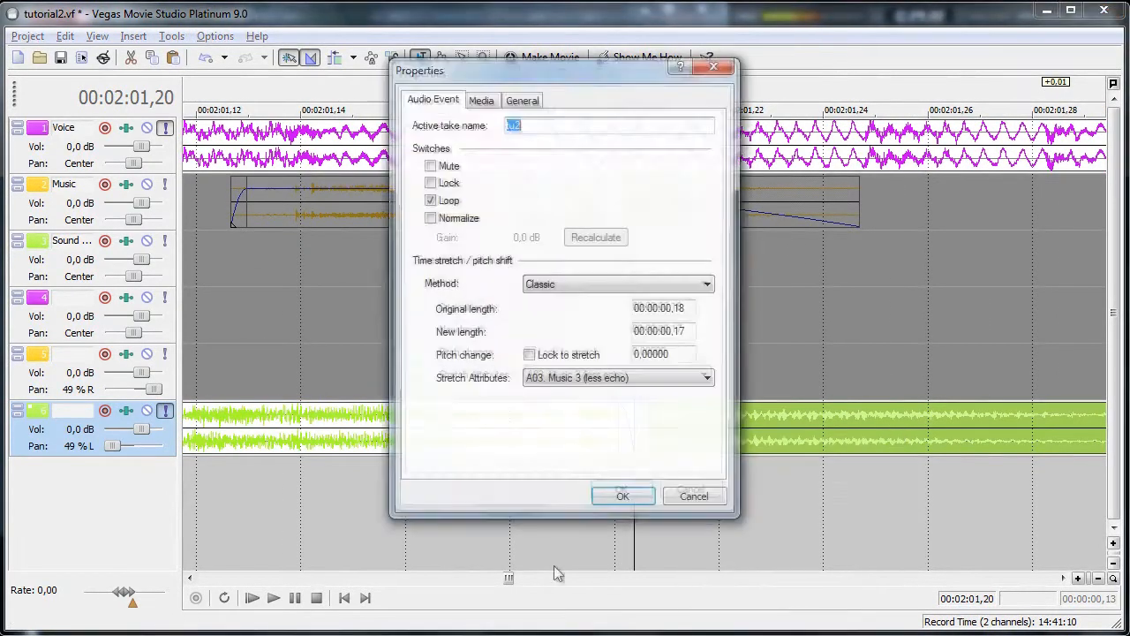
pyautogui.click(430, 219)
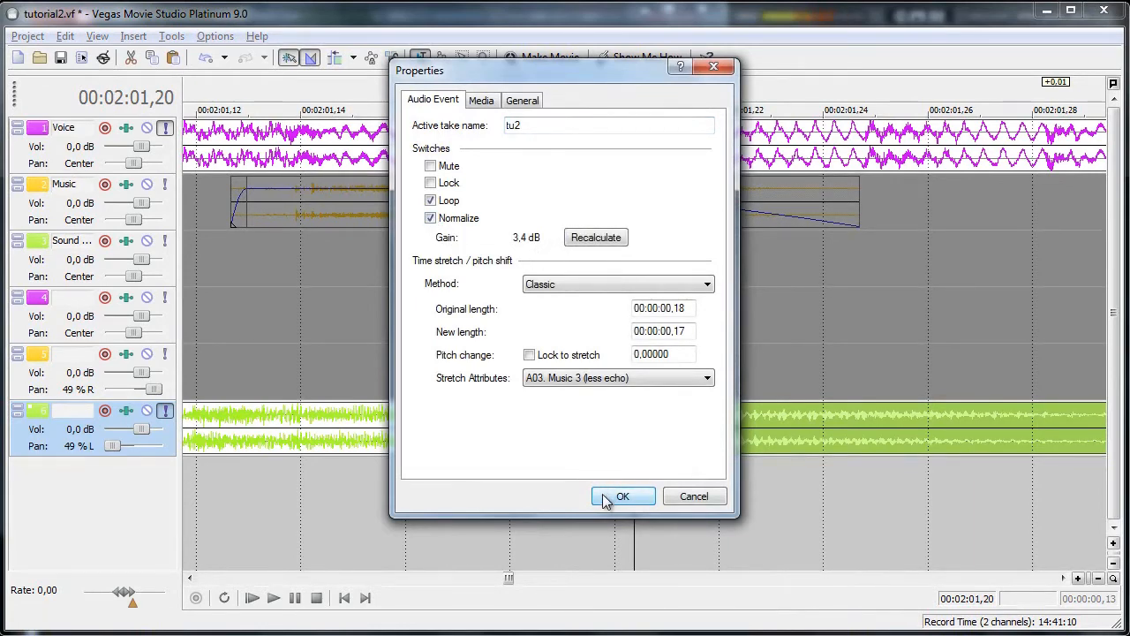
pyautogui.click(622, 495)
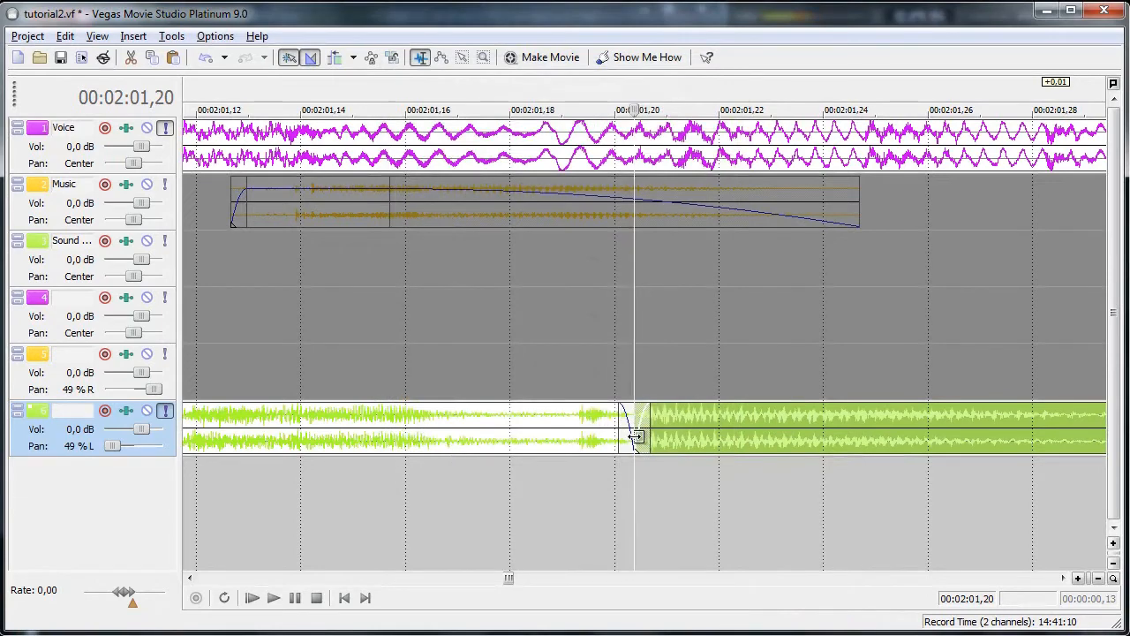
pyautogui.moveTo(635, 433); pyautogui.dragTo(615, 429)
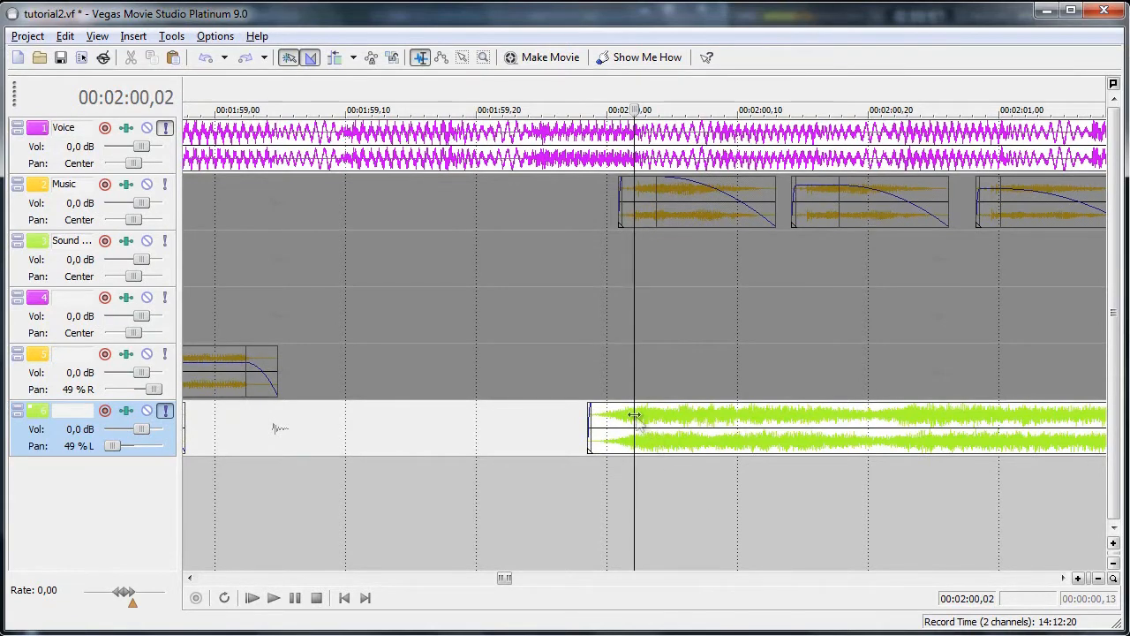
pyautogui.moveTo(643, 424)
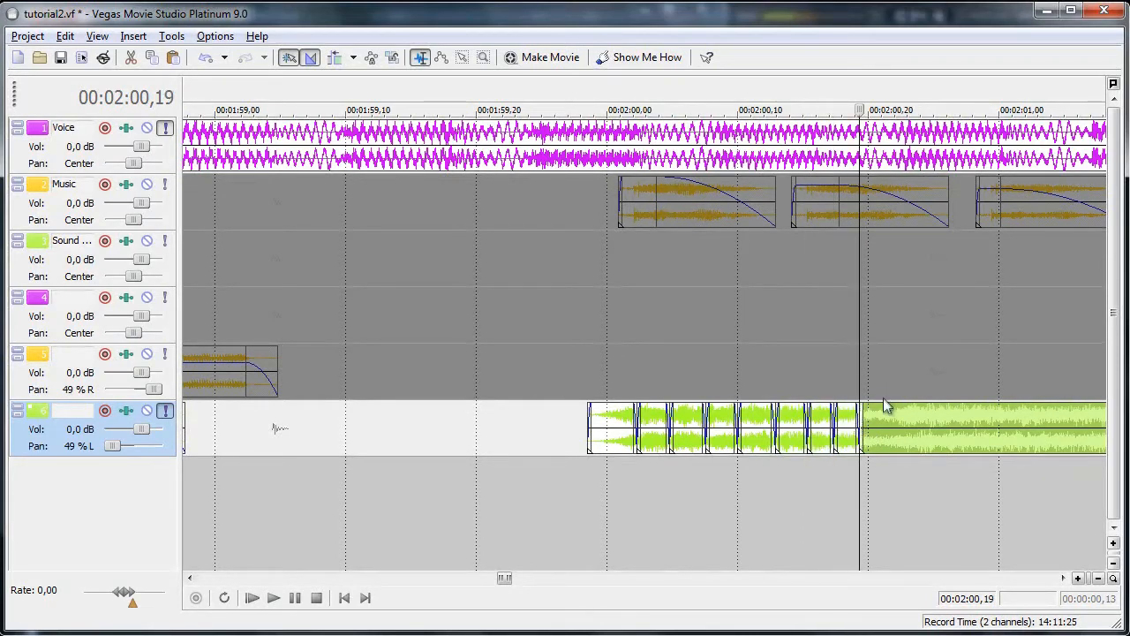
pyautogui.moveTo(897, 429)
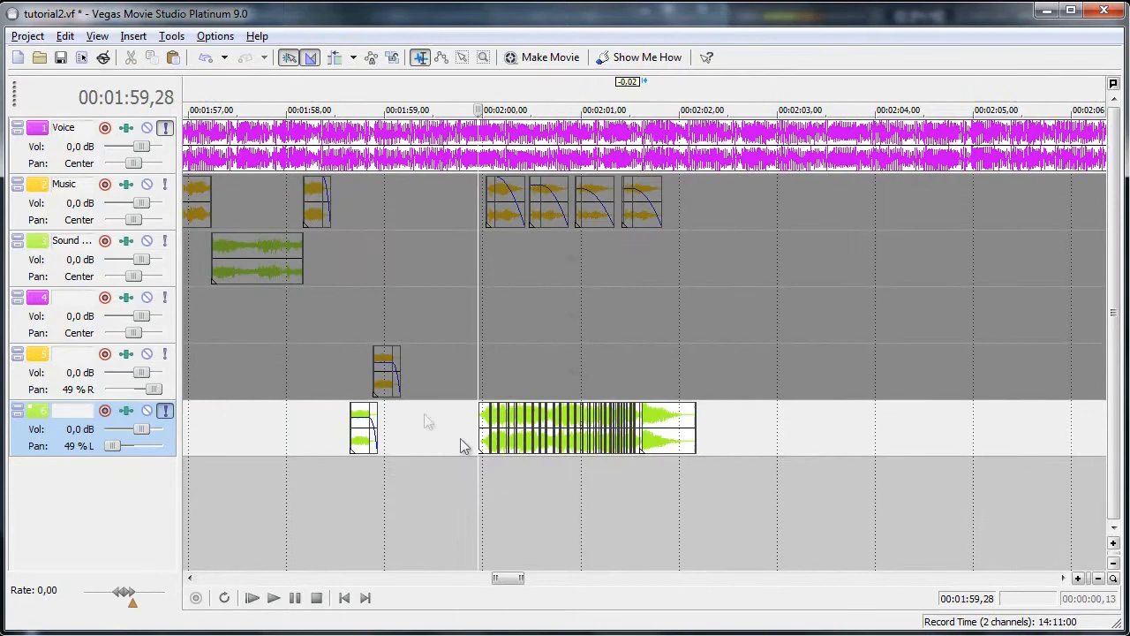
# Split the vocal clip at 00:02:00 into short stutter slices and zoom back out
pyautogui.click(272, 597)
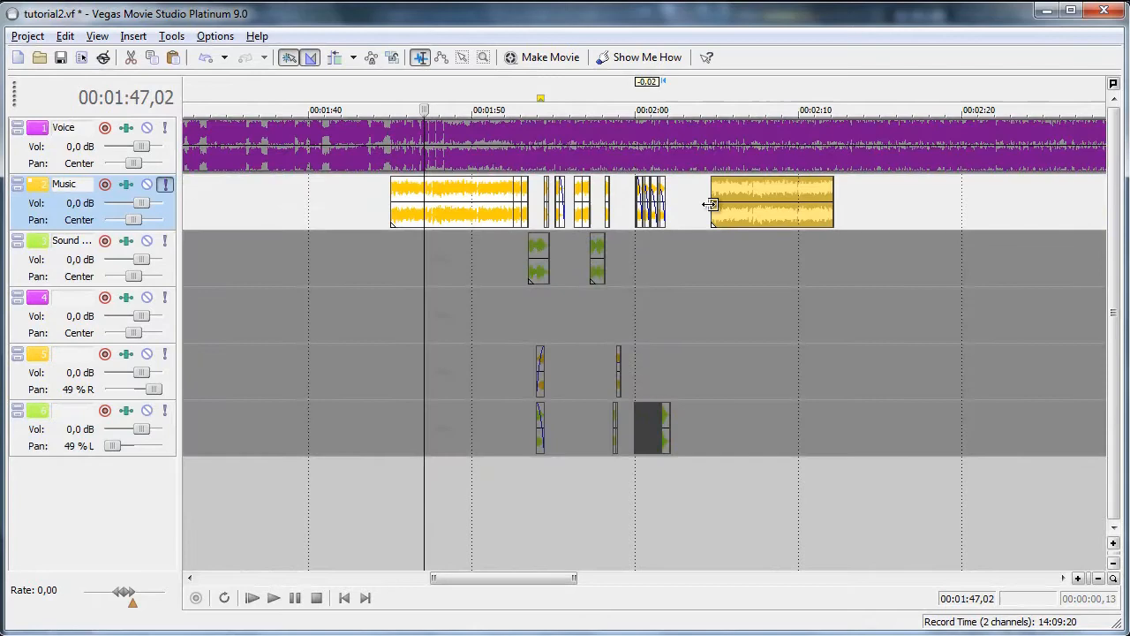
# Put the acapella section on the Sound track just after 00:02:00, beside the Music slices
pyautogui.click(271, 597)
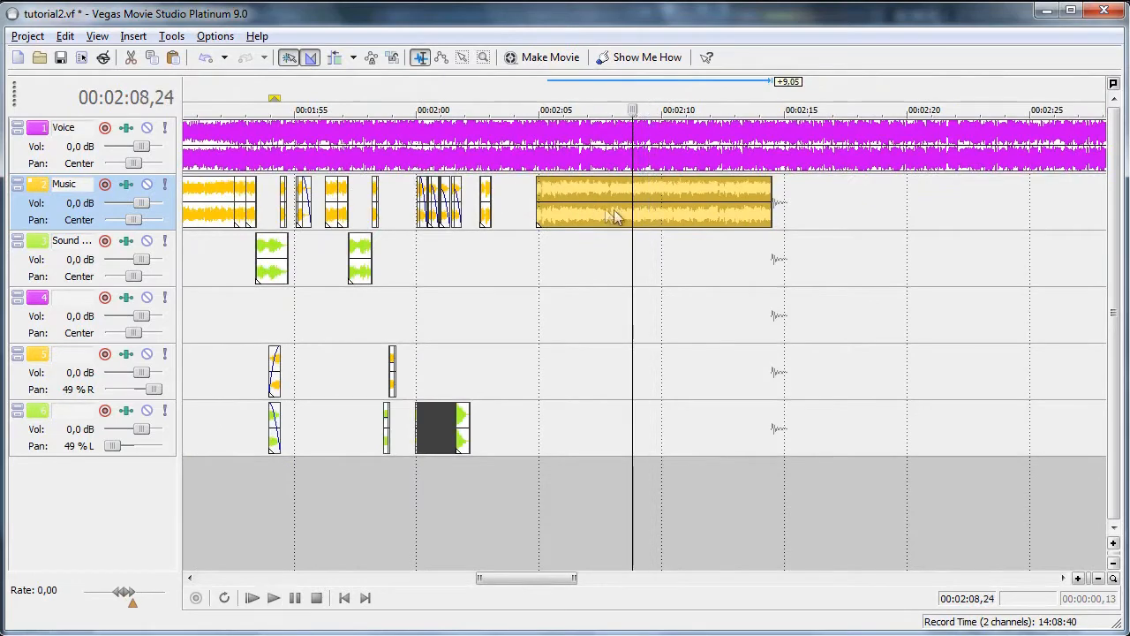
pyautogui.click(272, 596)
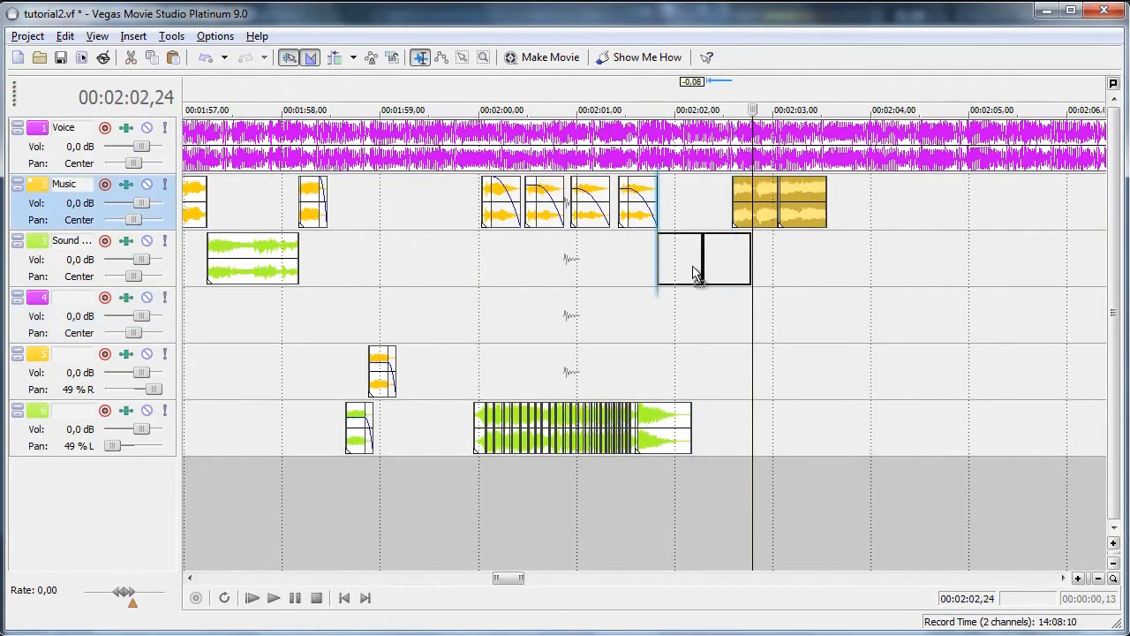
pyautogui.click(272, 597)
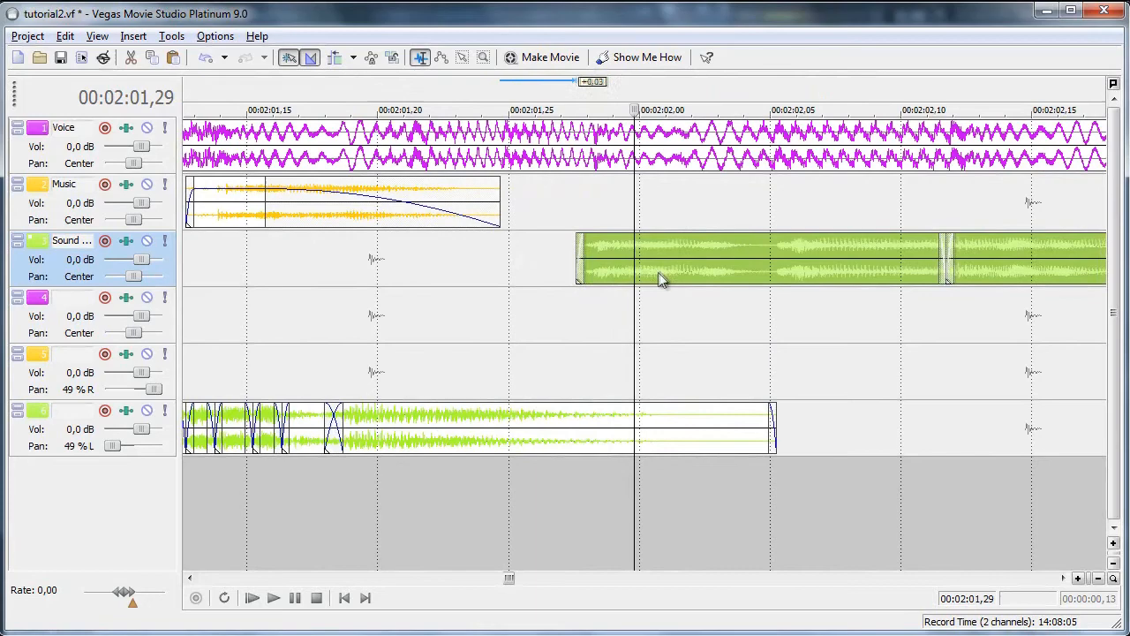
pyautogui.click(272, 596)
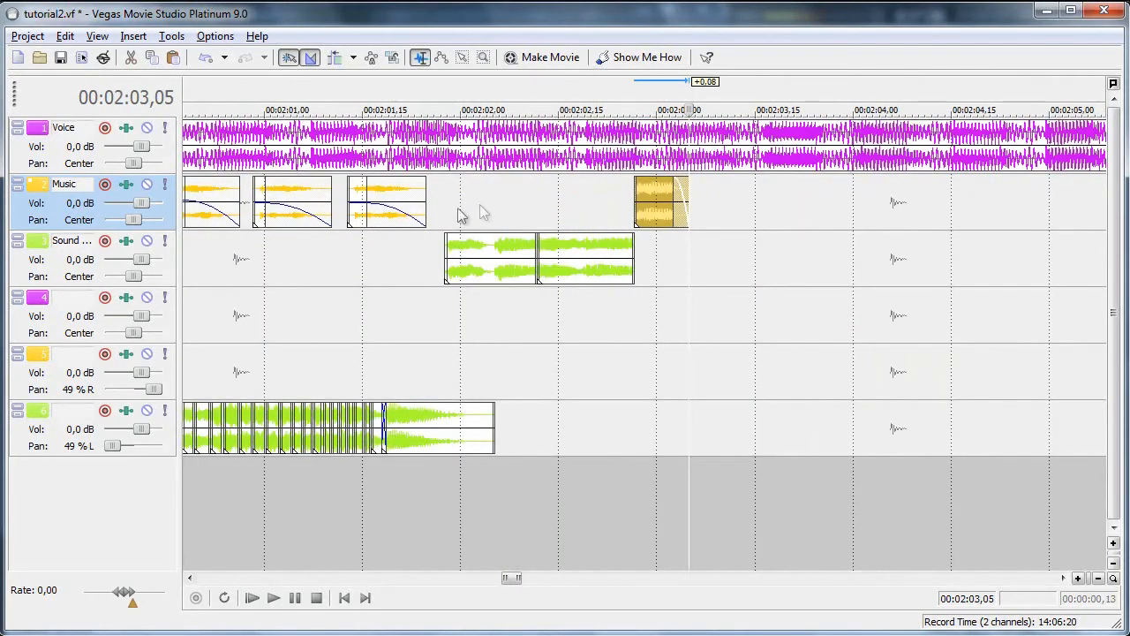
# Copy the yellow chorus event on the Music track and paste the duplicate right after it
pyautogui.click(272, 597)
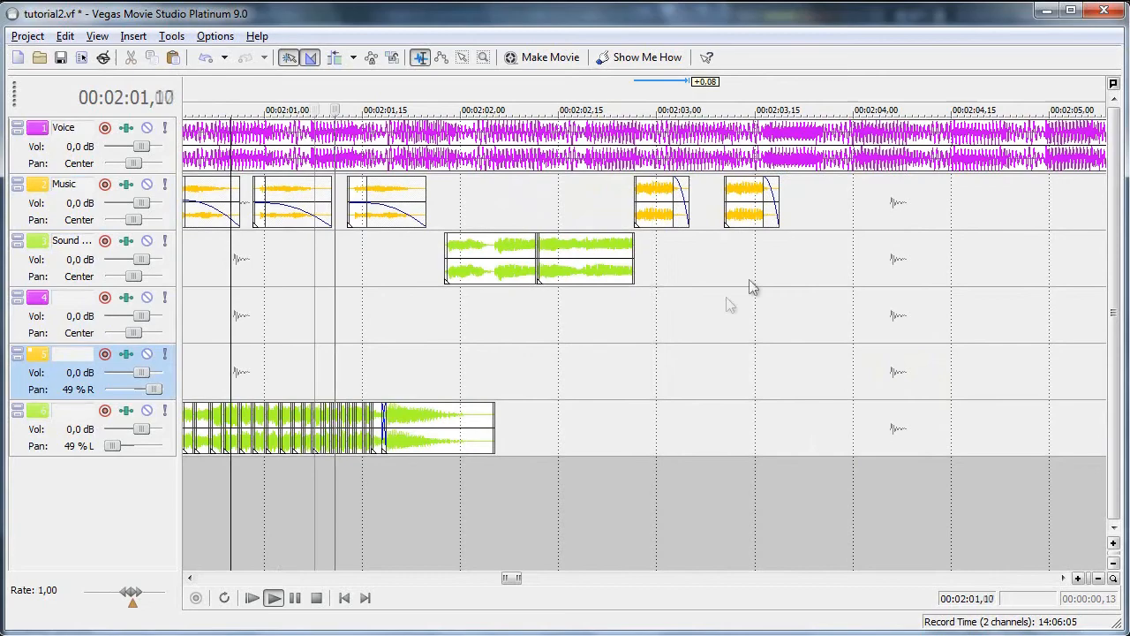
pyautogui.click(748, 203)
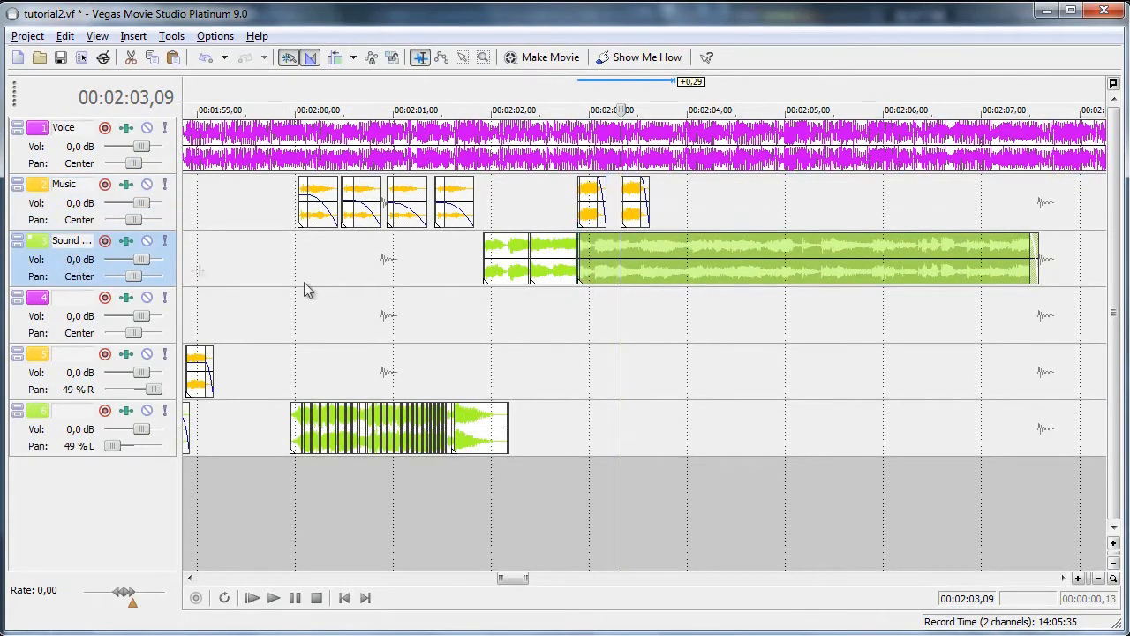
# Drag the long acapella event's left edge rightward so it begins later
pyautogui.click(272, 597)
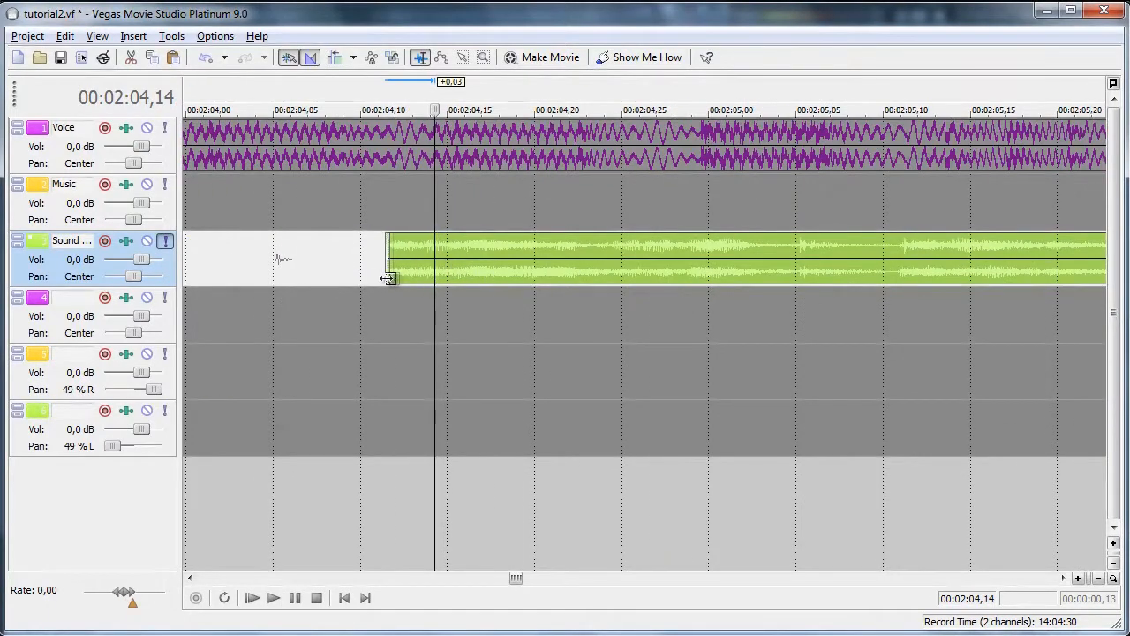
pyautogui.click(272, 597)
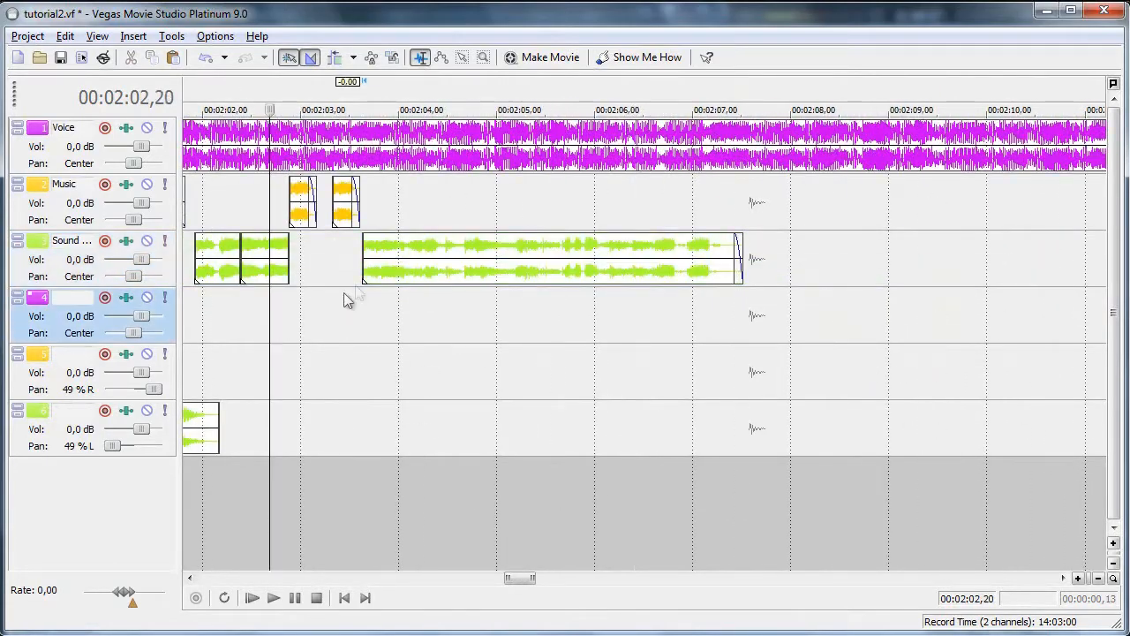
pyautogui.click(272, 596)
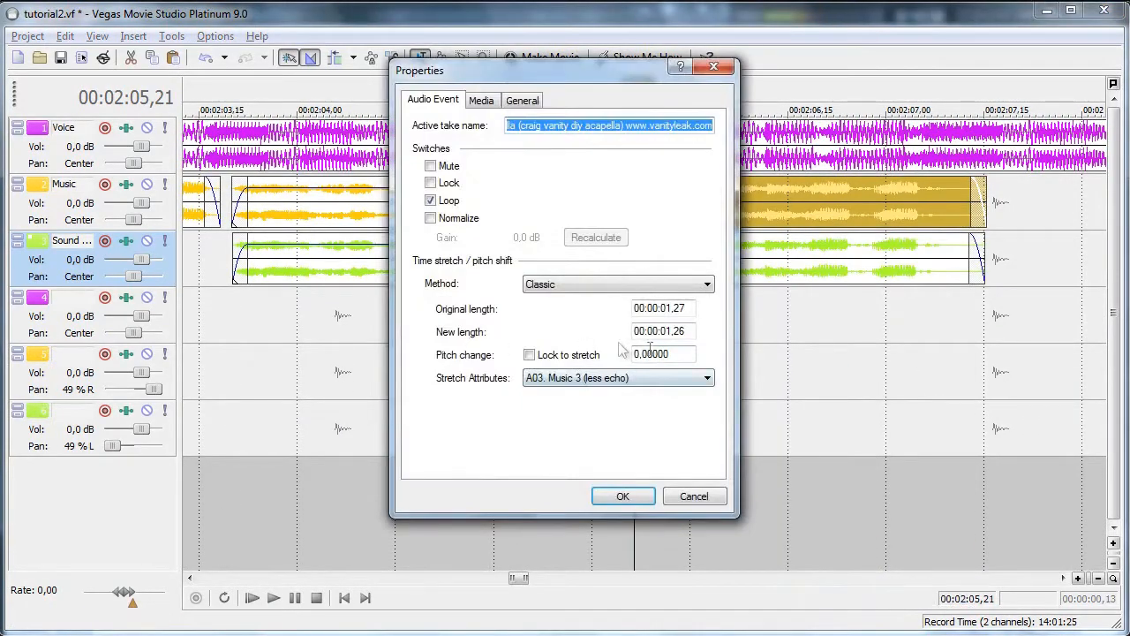
# Enter a Pitch change value for the duplicated chorus event and confirm its properties
pyautogui.click(662, 353)
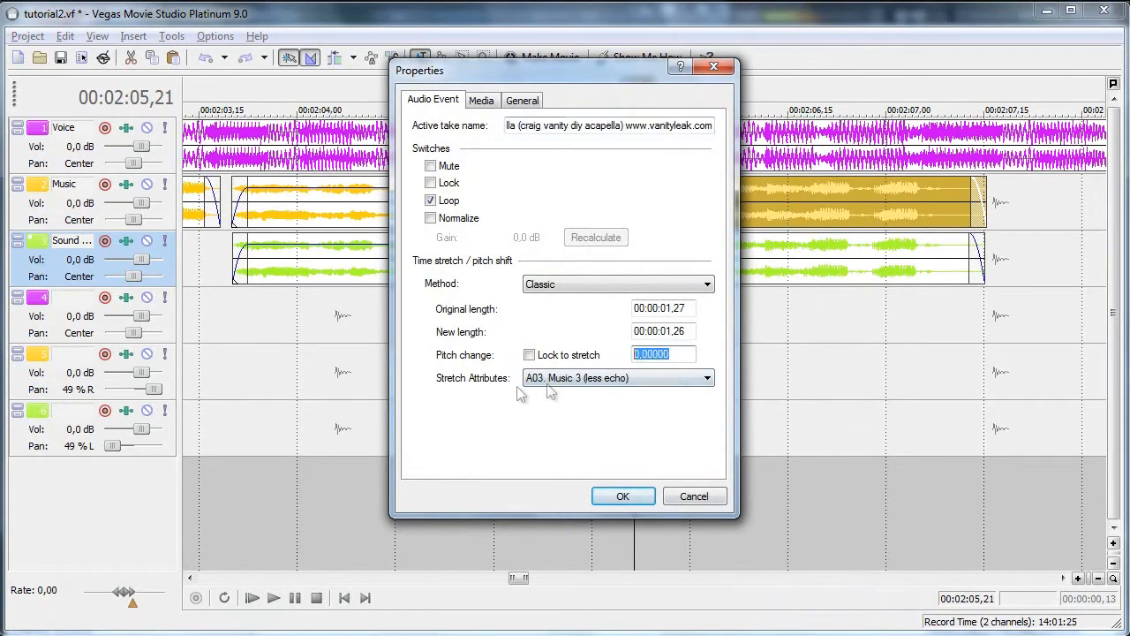
pyautogui.click(621, 494)
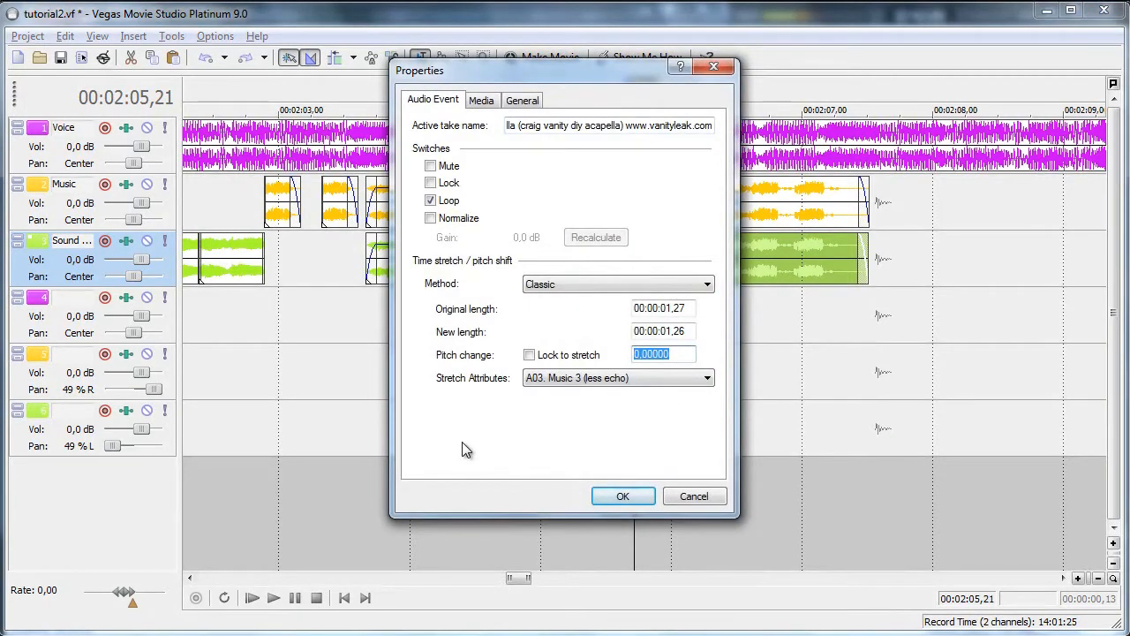
pyautogui.click(621, 494)
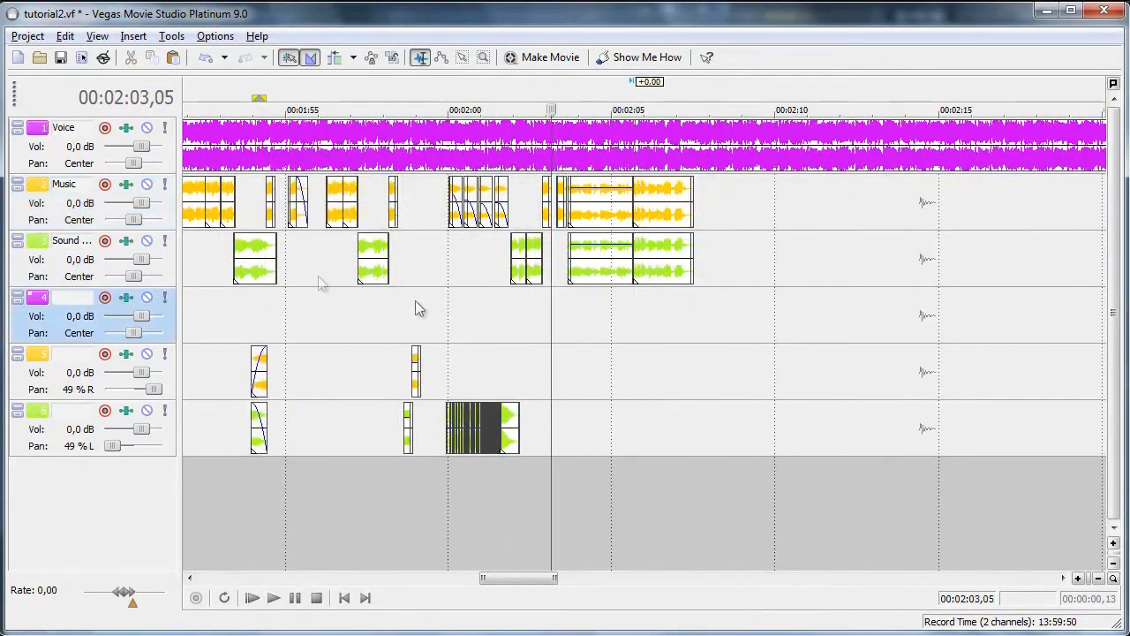
pyautogui.click(271, 597)
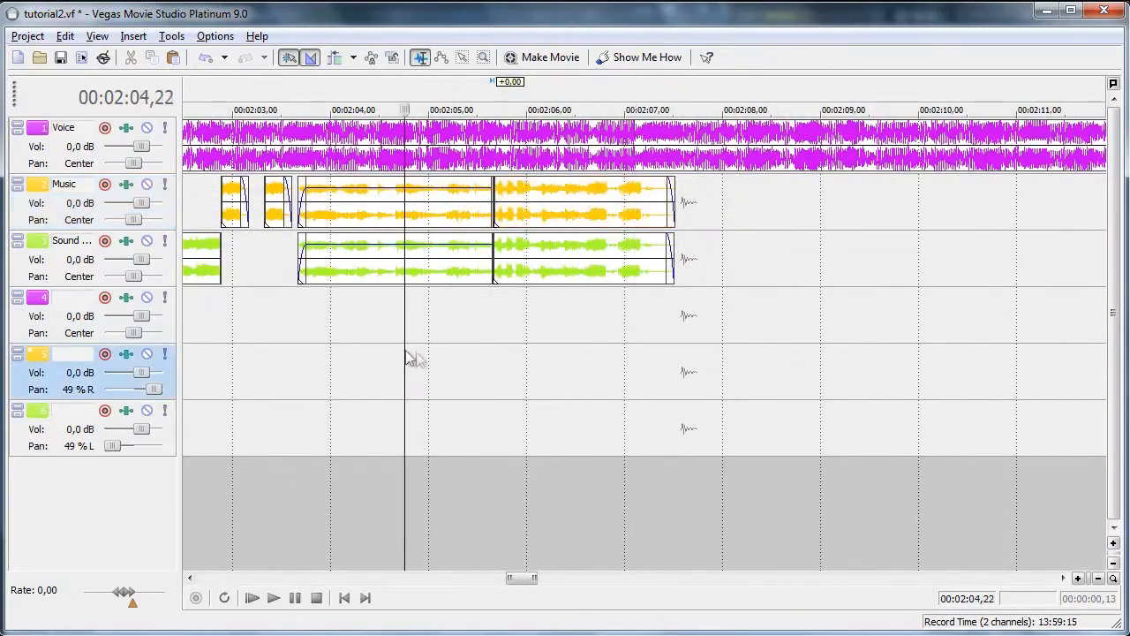
pyautogui.click(272, 597)
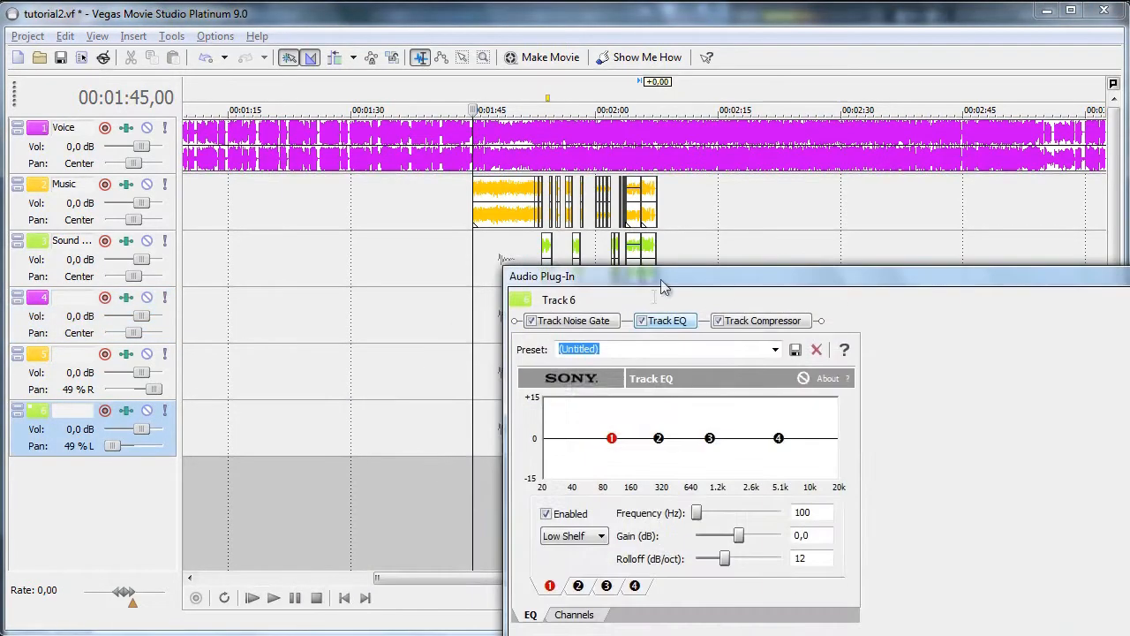
pyautogui.moveTo(678, 332)
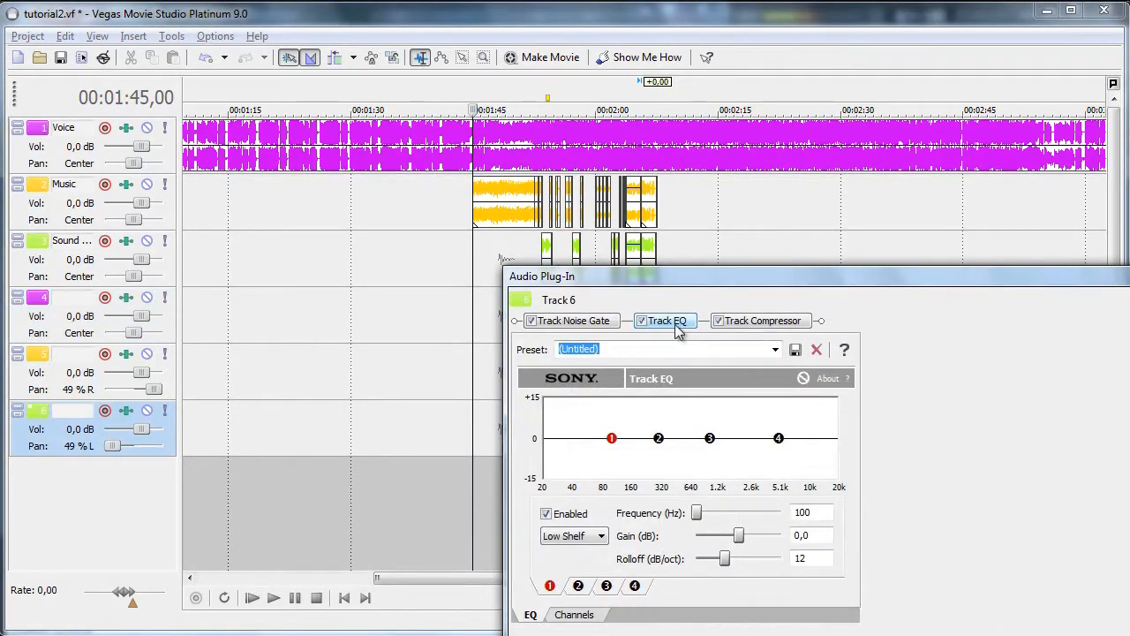
# Drag Track 6's band 1 to a 65 Hz, +7.8 dB low-shelf boost and close the plug-in window
pyautogui.moveTo(611, 438); pyautogui.dragTo(594, 419)
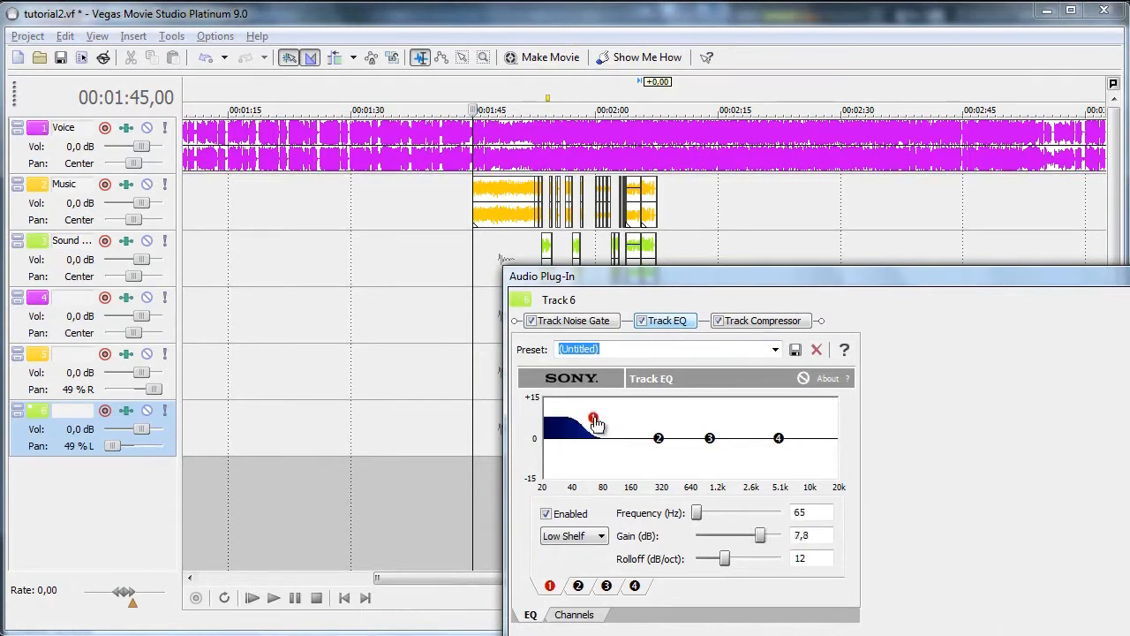
pyautogui.moveTo(593, 420); pyautogui.dragTo(594, 413)
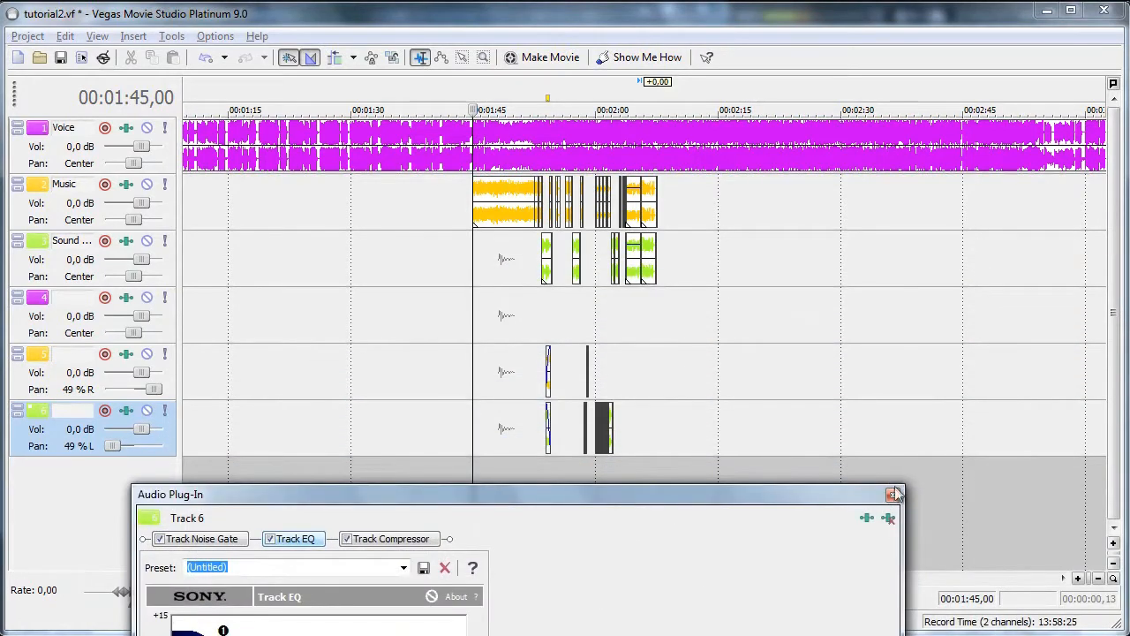
pyautogui.click(893, 495)
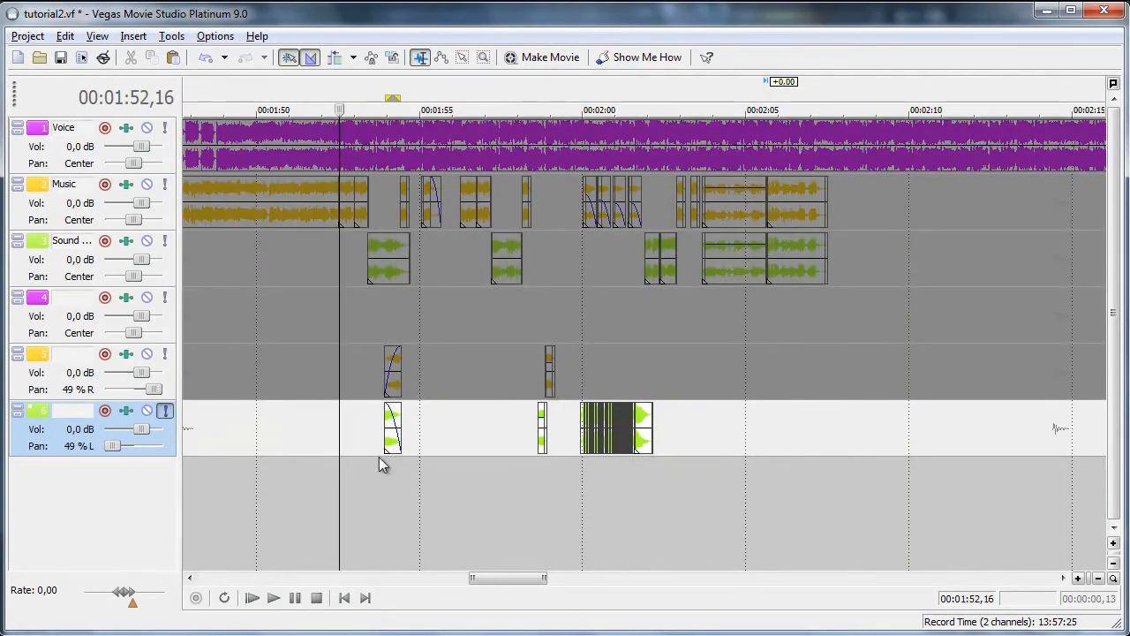
# Reopen Track 6's effects chain, skip the Plug-In Chooser, and show the Track EQ settings
pyautogui.click(251, 597)
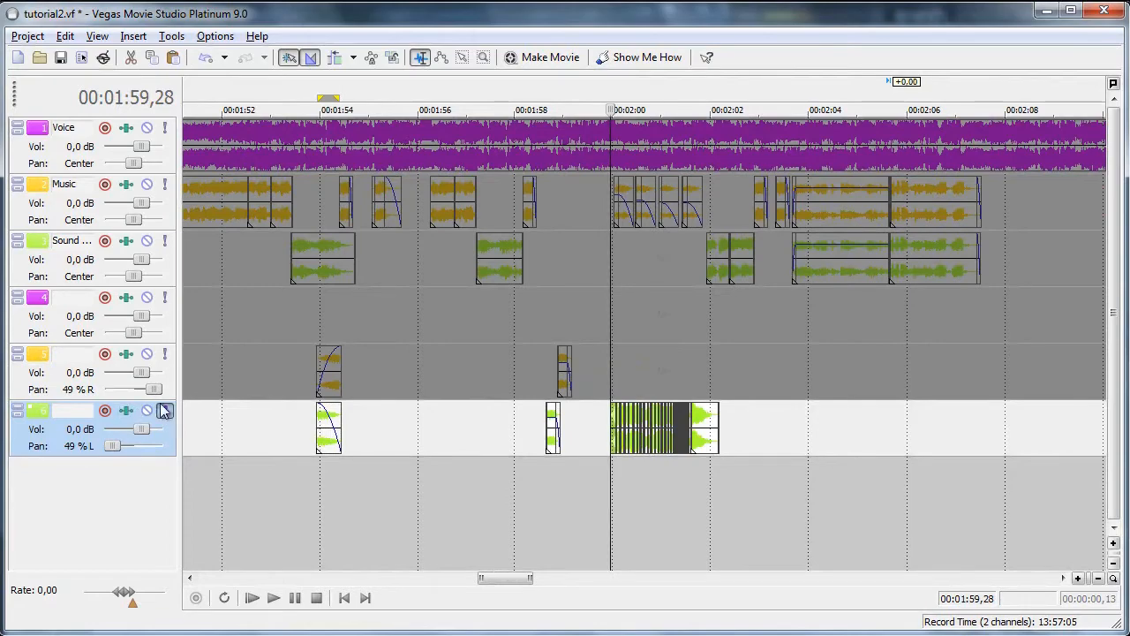
pyautogui.click(164, 410)
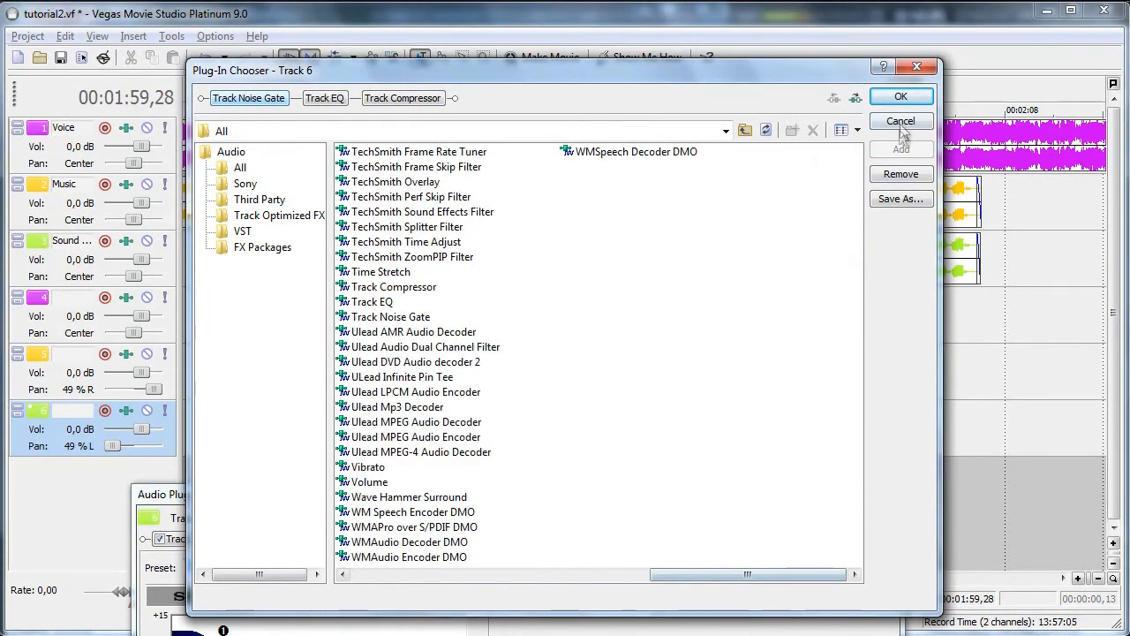
pyautogui.click(900, 95)
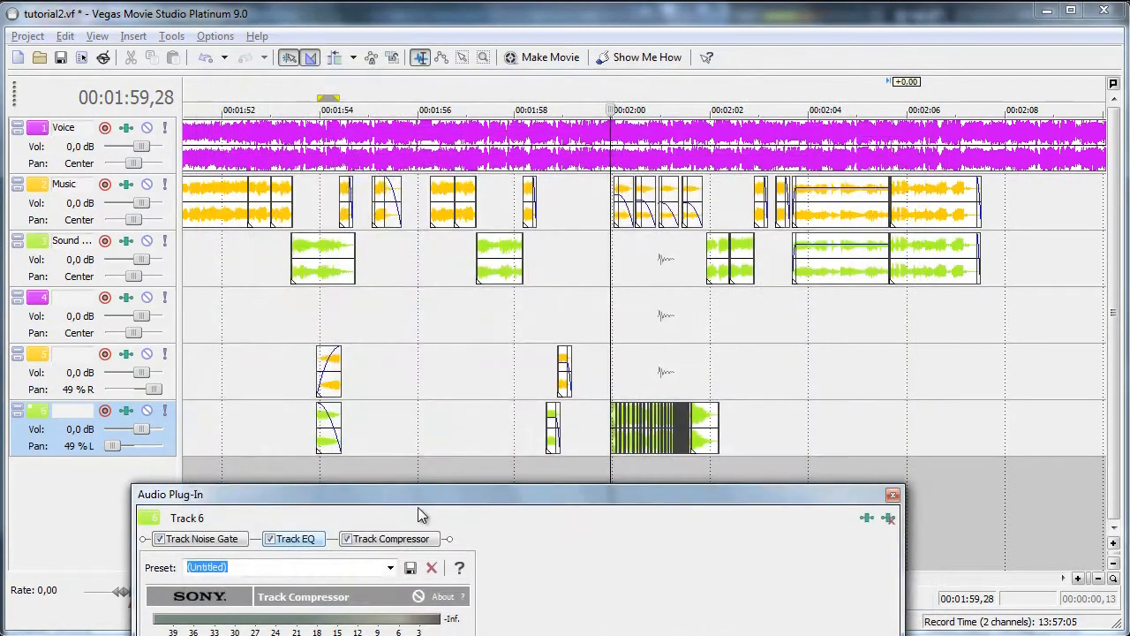
pyautogui.click(295, 539)
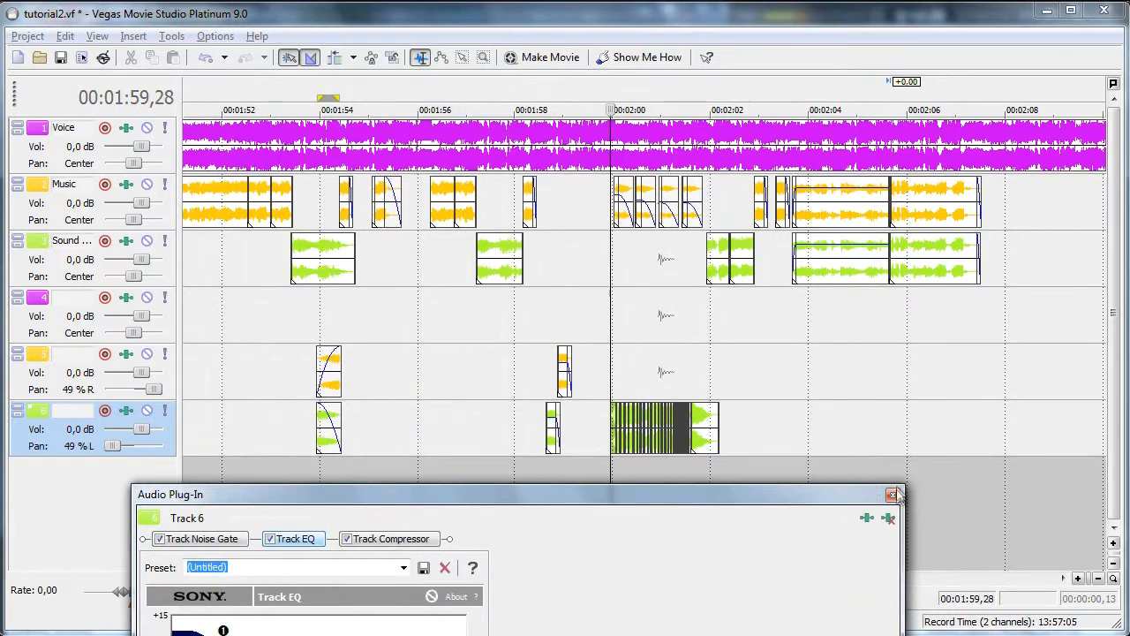